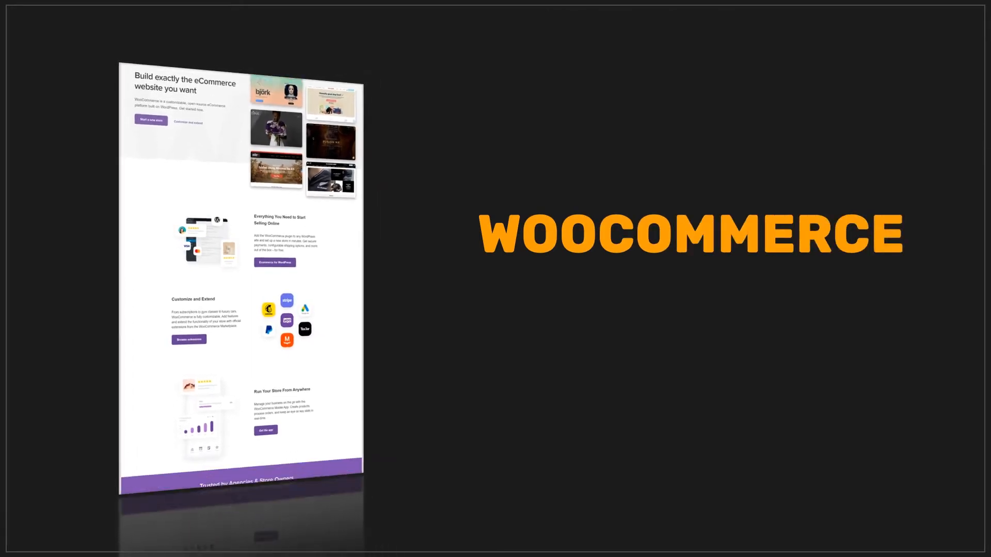
{"action": "scroll", "scroll_direction": "down", "scroll_amount": 3}
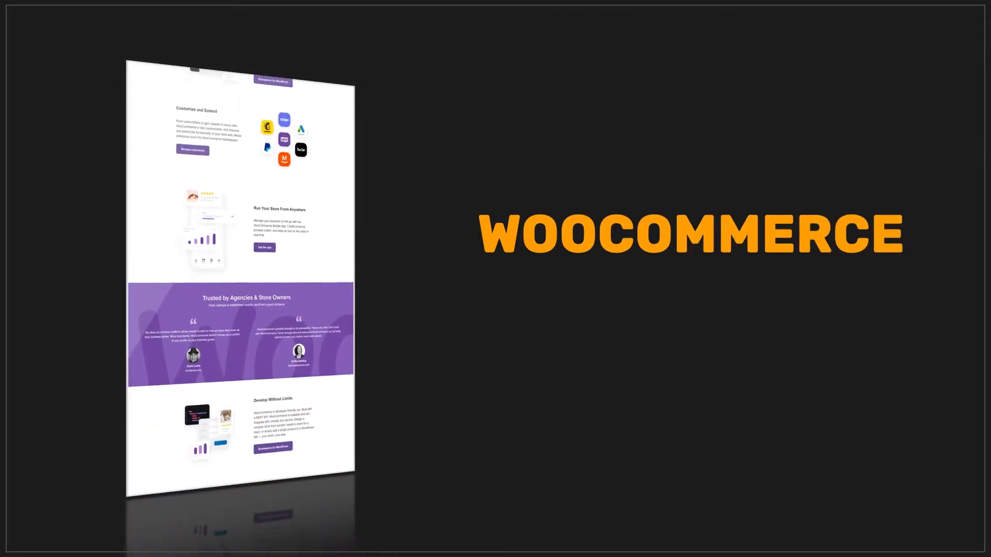
{"action": "scroll", "scroll_direction": "down", "scroll_amount": 3}
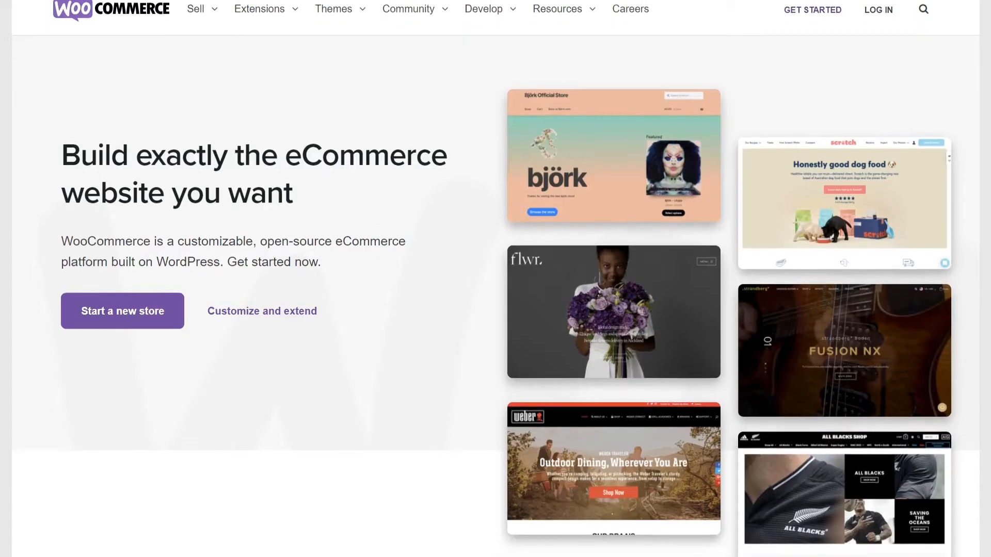
{"action": "scroll", "scroll_direction": "down", "scroll_amount": 3}
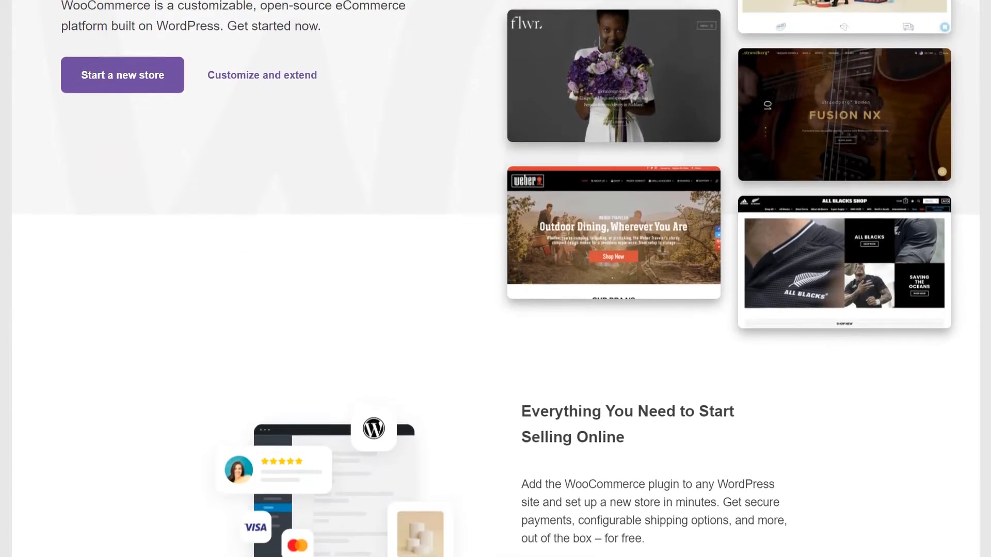
{"action": "scroll", "scroll_direction": "down", "scroll_amount": 3}
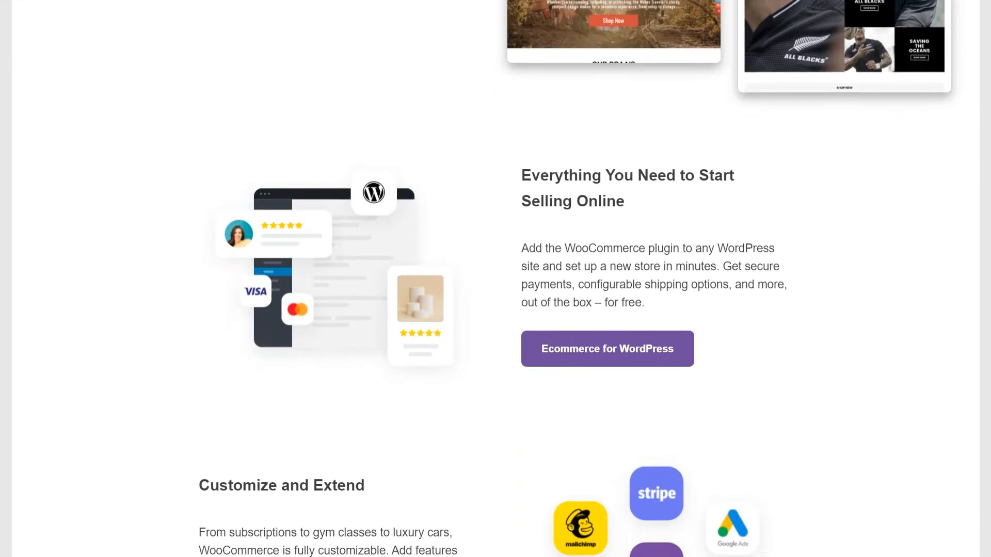
{"action": "scroll", "scroll_direction": "down", "scroll_amount": 3}
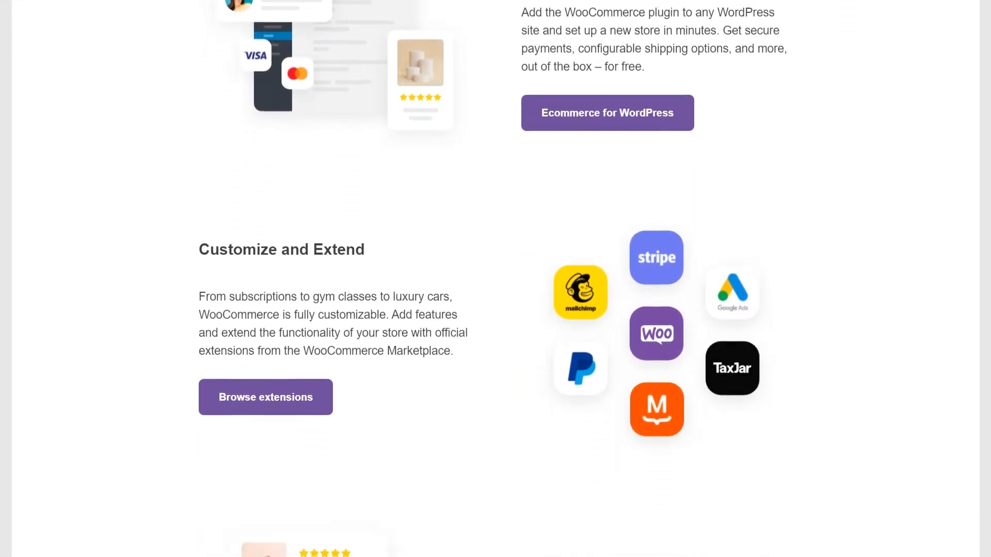
{"action": "scroll", "scroll_direction": "down", "scroll_amount": 3}
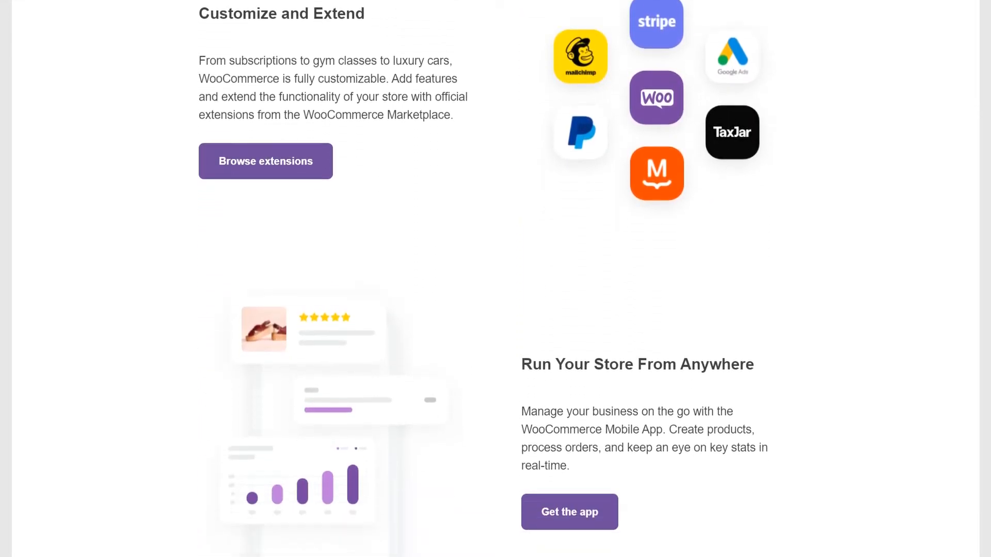
{"action": "scroll", "scroll_direction": "down", "scroll_amount": 3}
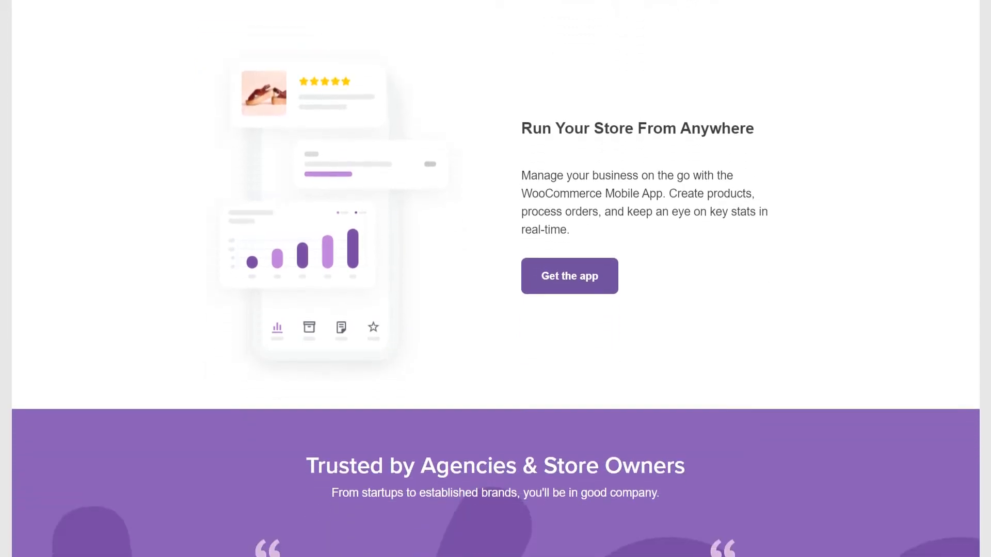
{"action": "scroll", "scroll_direction": "down", "scroll_amount": 3}
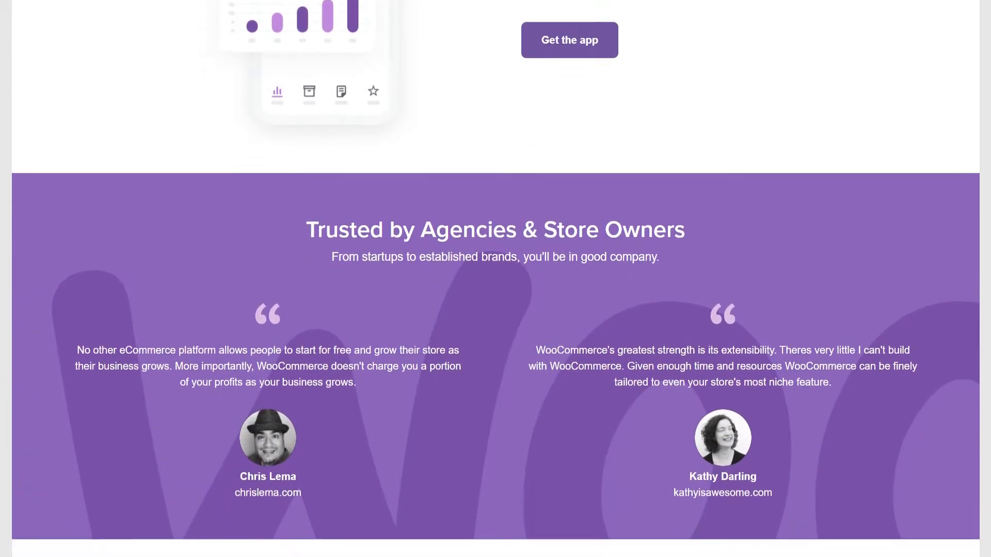
{"action": "scroll", "scroll_direction": "down", "scroll_amount": 3}
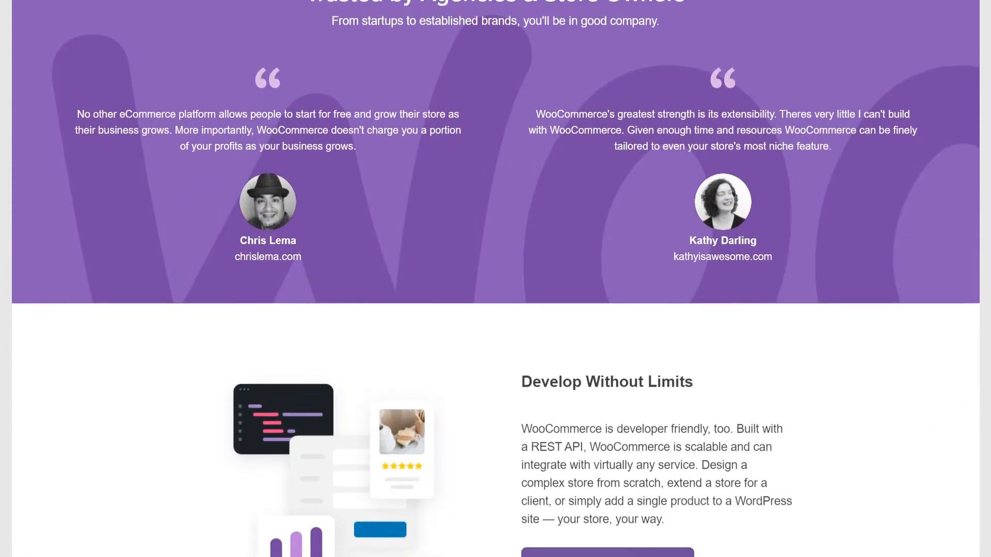
{"action": "scroll", "scroll_direction": "down", "scroll_amount": 3}
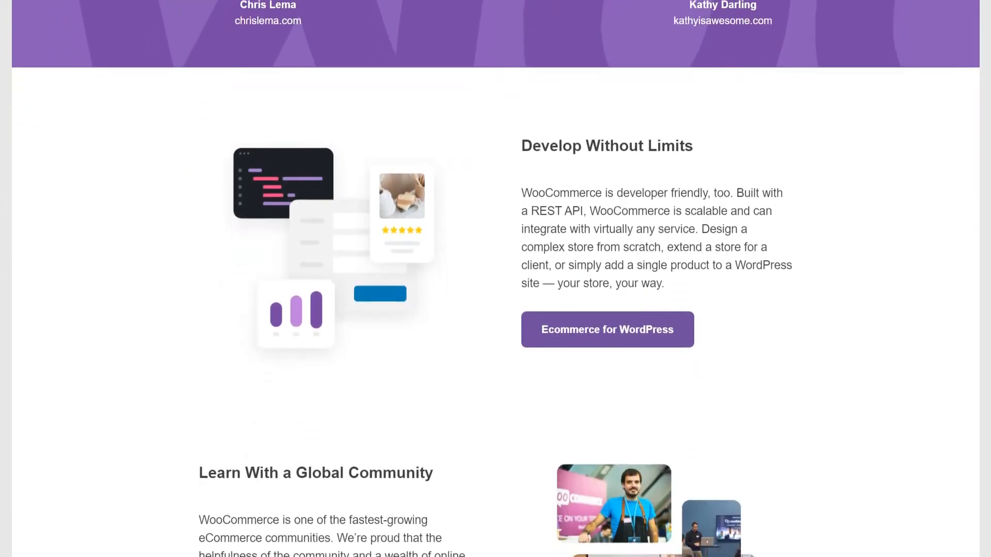
{"action": "scroll", "scroll_direction": "down", "scroll_amount": 3}
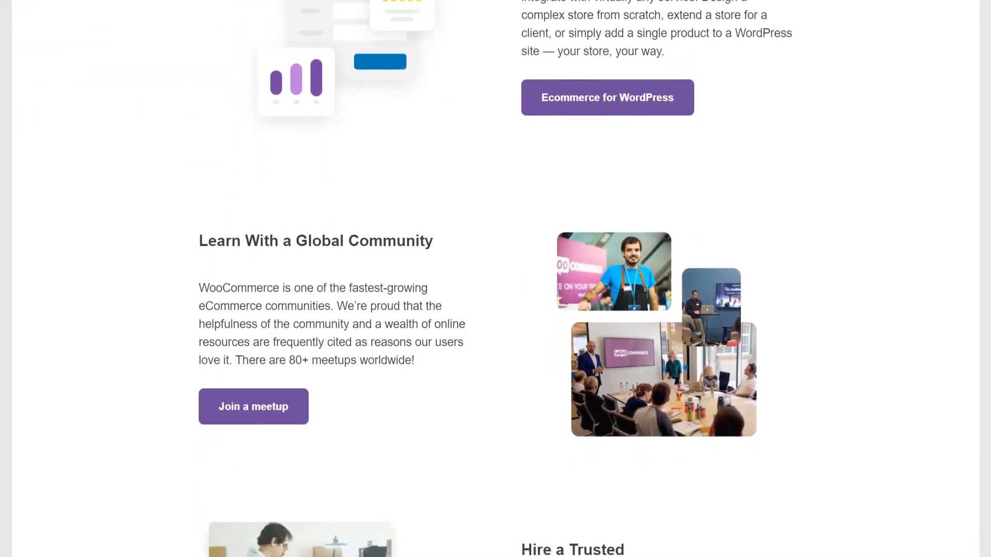
{"action": "scroll", "scroll_direction": "down", "scroll_amount": 3}
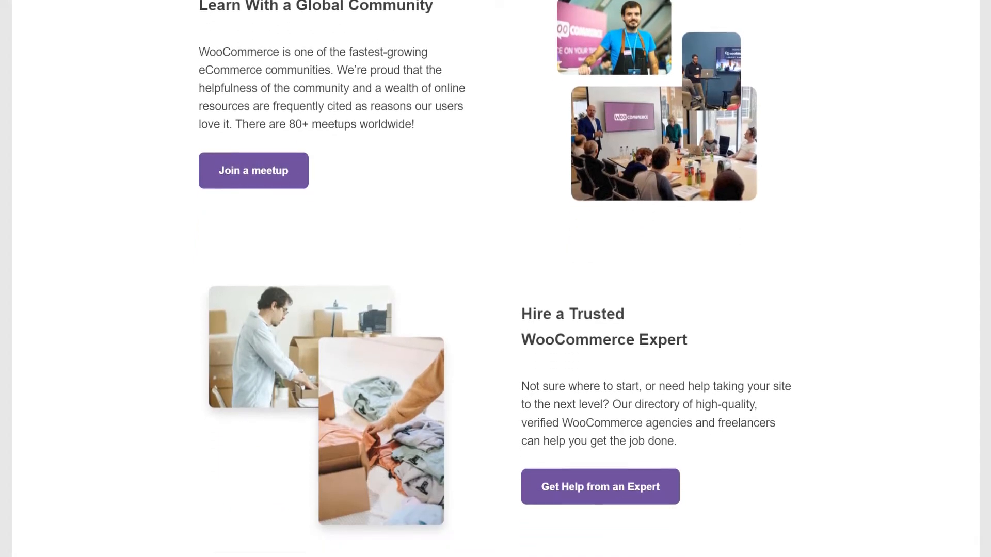
{"action": "scroll", "scroll_direction": "down", "scroll_amount": 3}
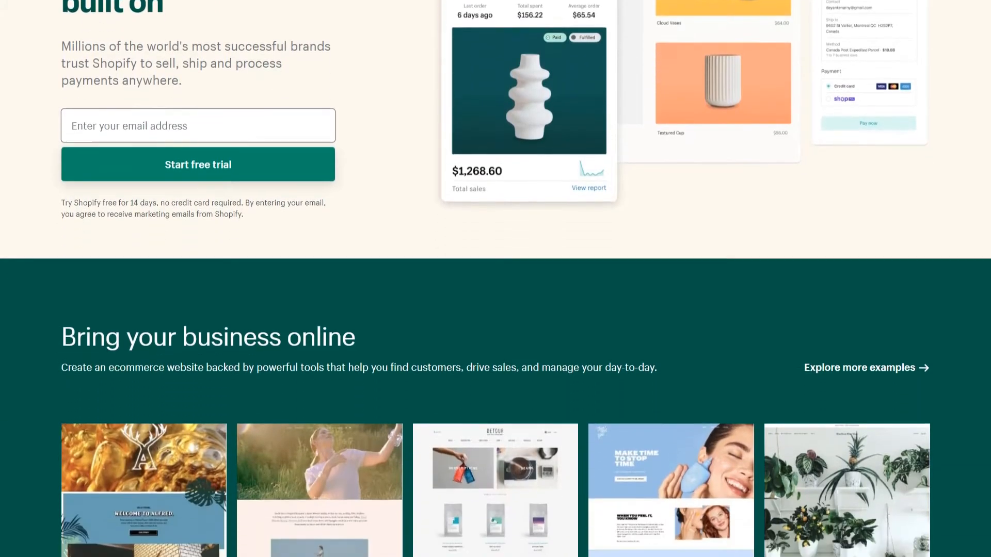
{"action": "scroll", "scroll_direction": "down", "scroll_amount": 3}
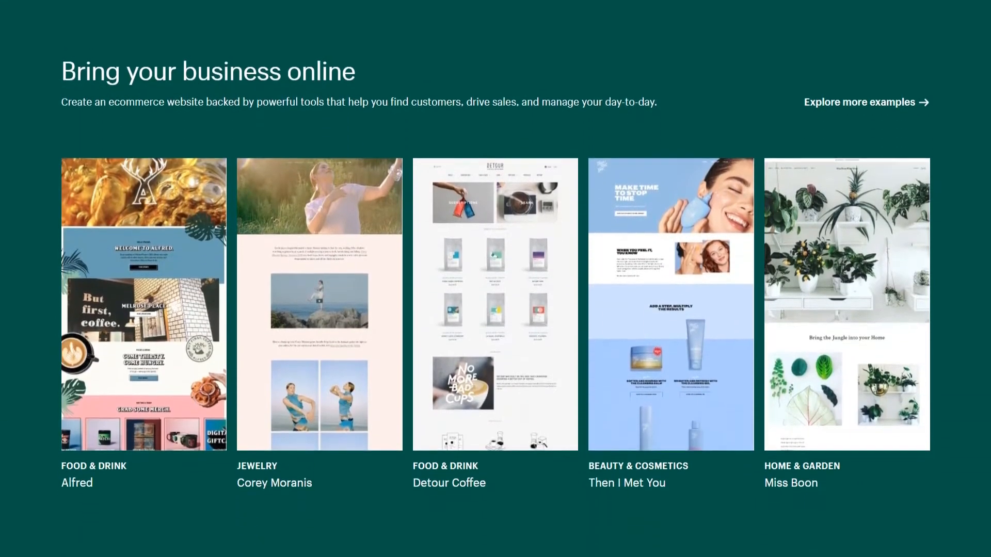
{"action": "scroll", "scroll_direction": "down", "scroll_amount": 3}
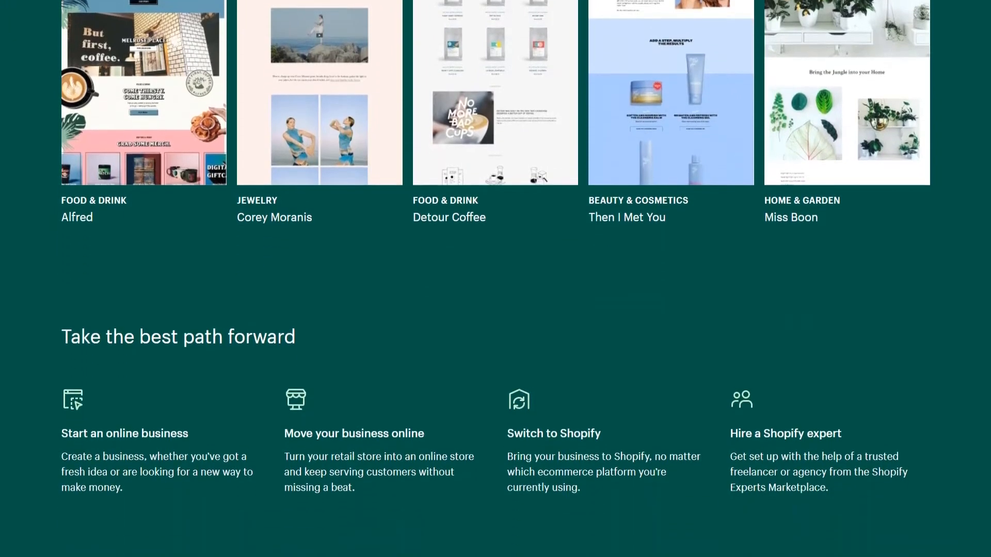
{"action": "scroll", "scroll_direction": "down", "scroll_amount": 3}
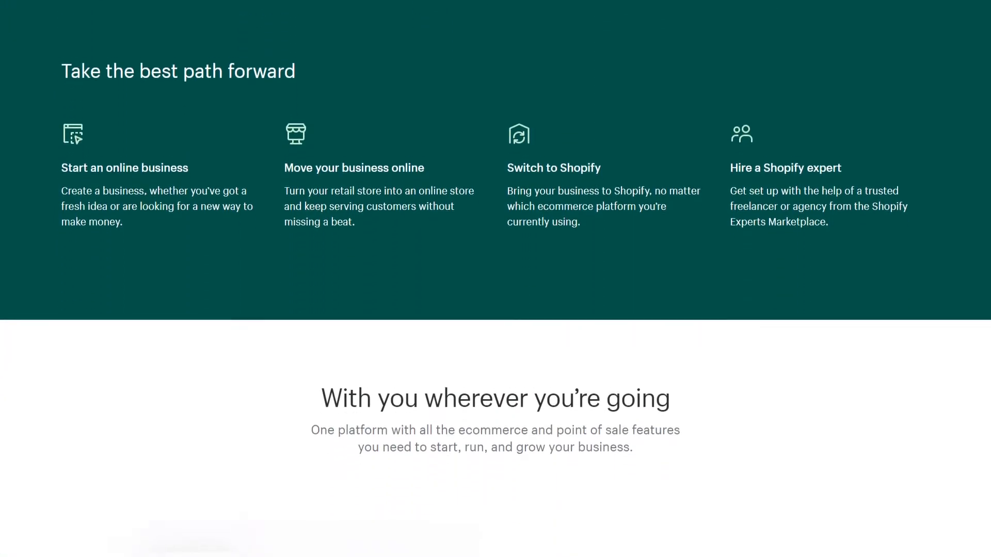
{"action": "scroll", "scroll_direction": "down", "scroll_amount": 3}
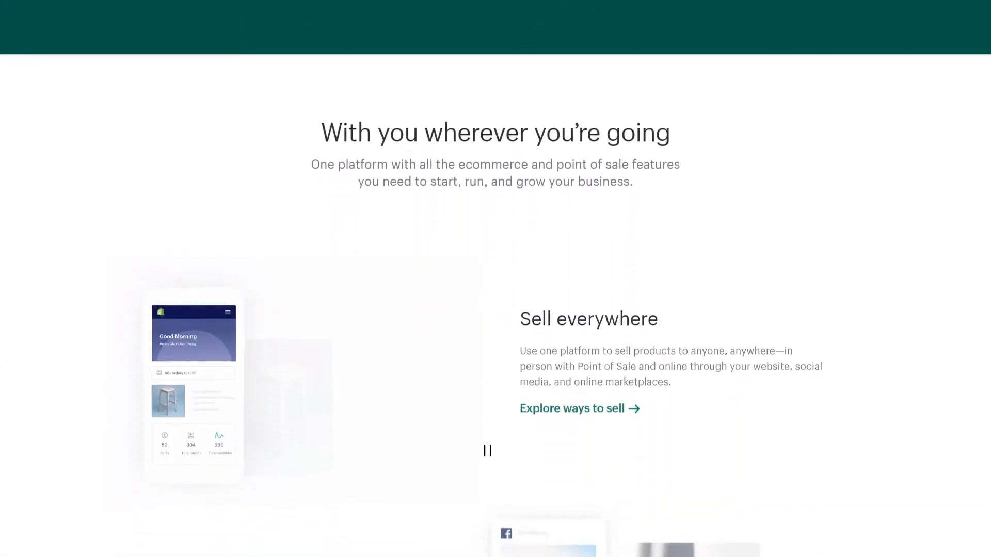
{"action": "scroll", "scroll_direction": "down", "scroll_amount": 3}
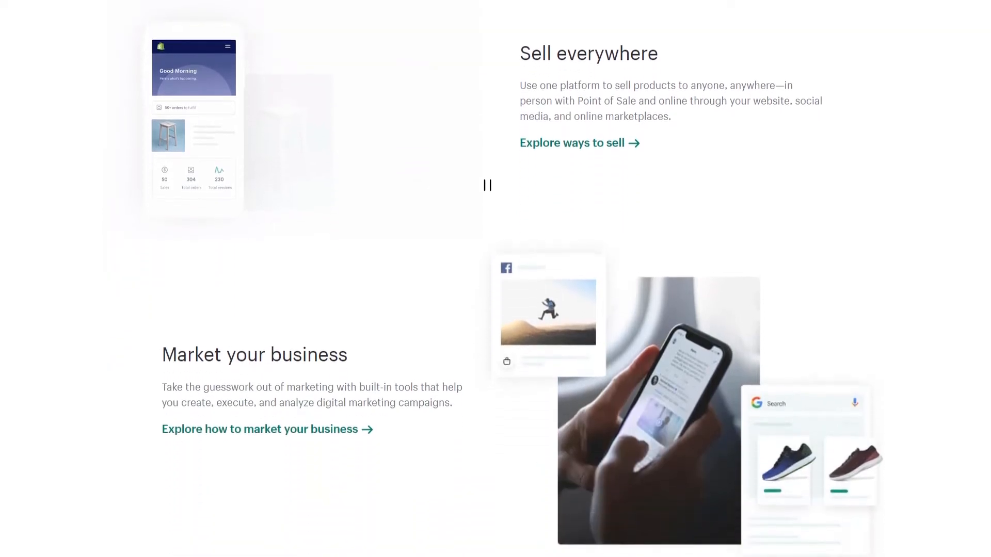
{"action": "scroll", "scroll_direction": "down", "scroll_amount": 3}
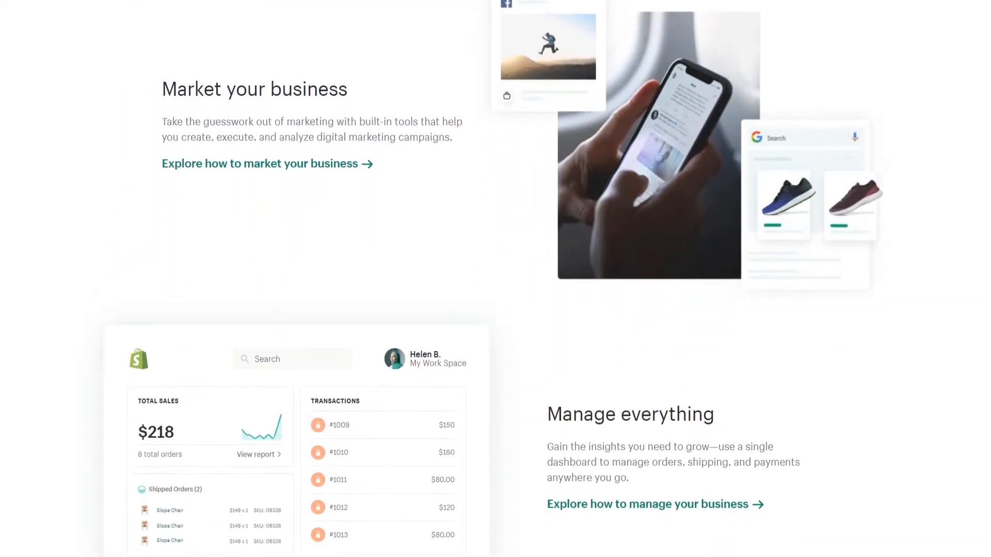
{"action": "scroll", "scroll_direction": "down", "scroll_amount": 3}
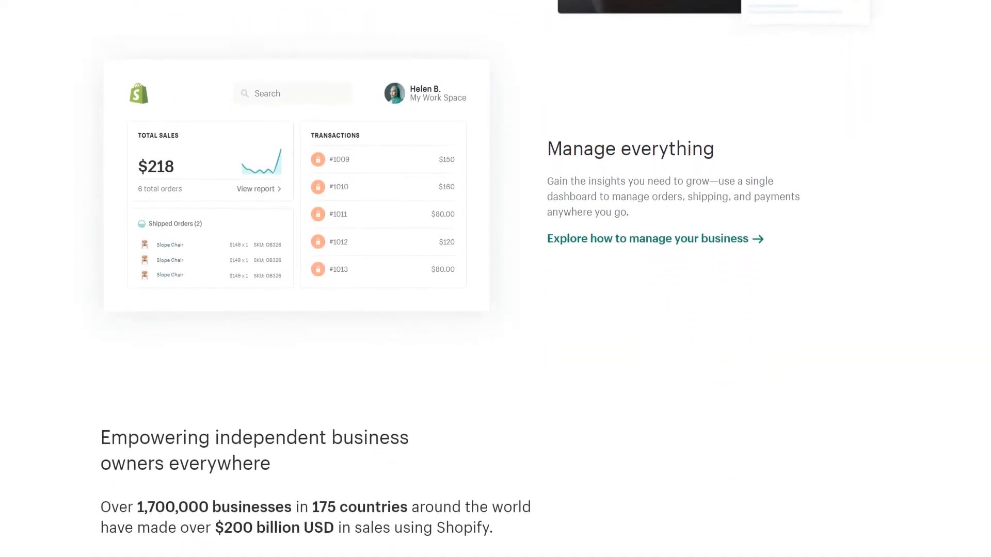
{"action": "scroll", "scroll_direction": "down", "scroll_amount": 3}
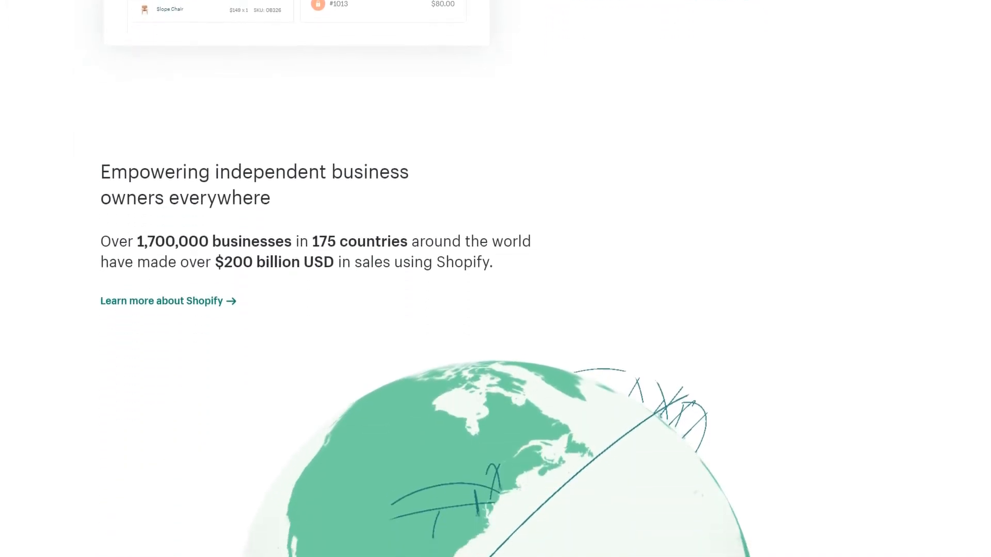
{"action": "scroll", "scroll_direction": "down", "scroll_amount": 3}
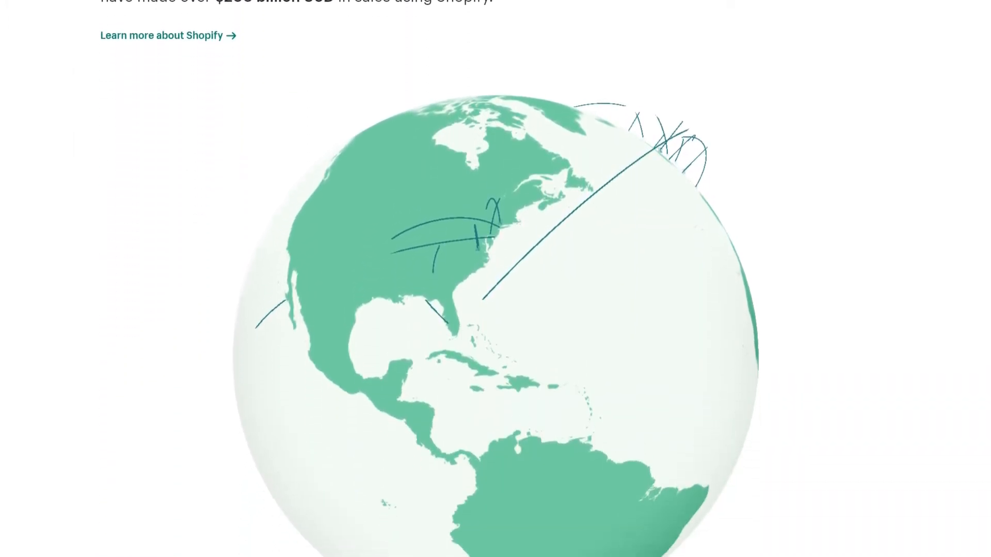
{"action": "scroll", "scroll_direction": "down", "scroll_amount": 3}
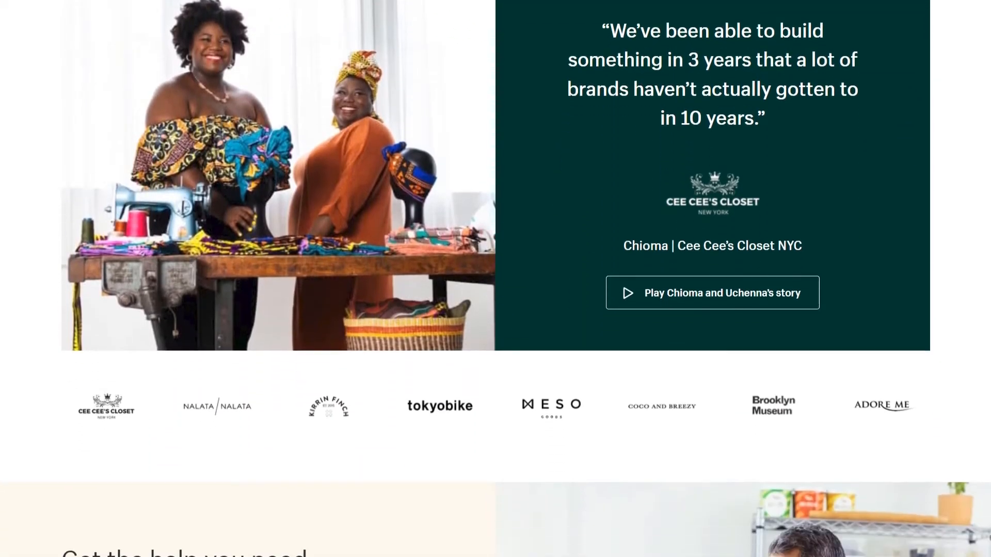
{"action": "scroll", "scroll_direction": "down", "scroll_amount": 3}
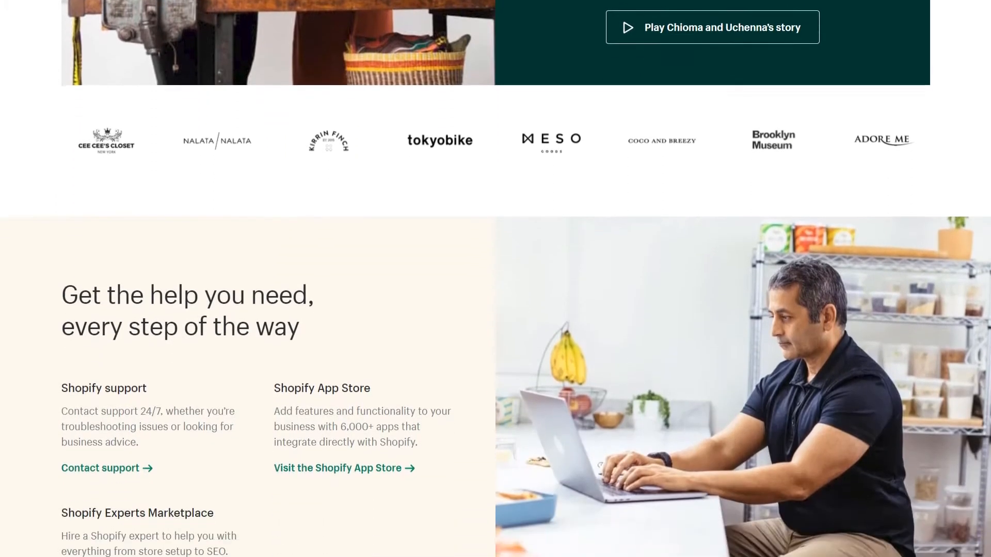
{"action": "scroll", "scroll_direction": "down", "scroll_amount": 3}
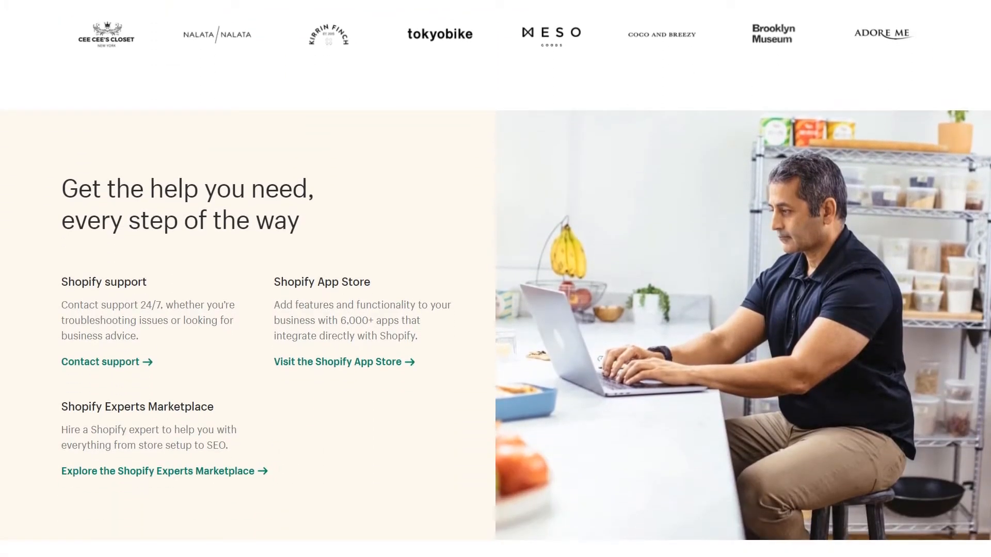
{"action": "scroll", "scroll_direction": "down", "scroll_amount": 3}
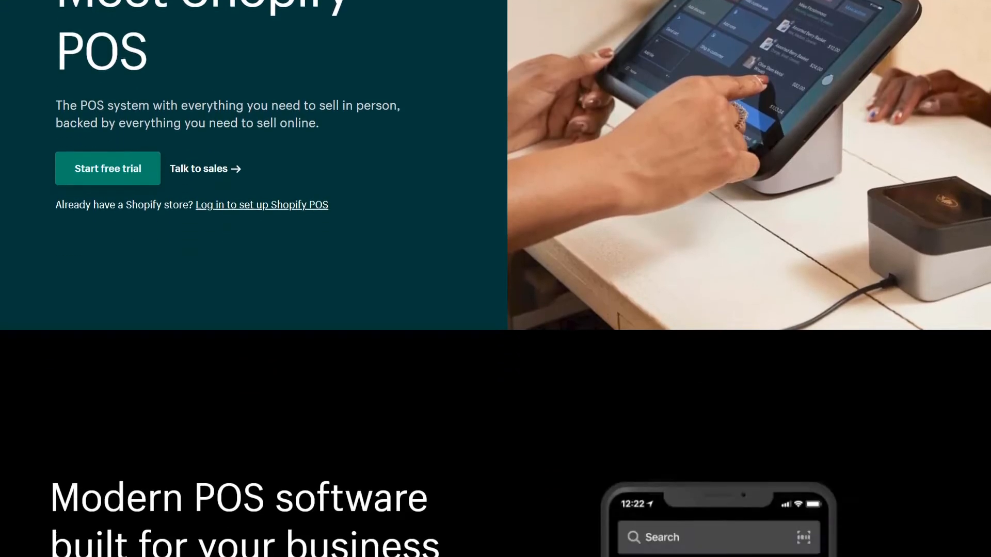
{"action": "scroll", "scroll_direction": "down", "scroll_amount": 3}
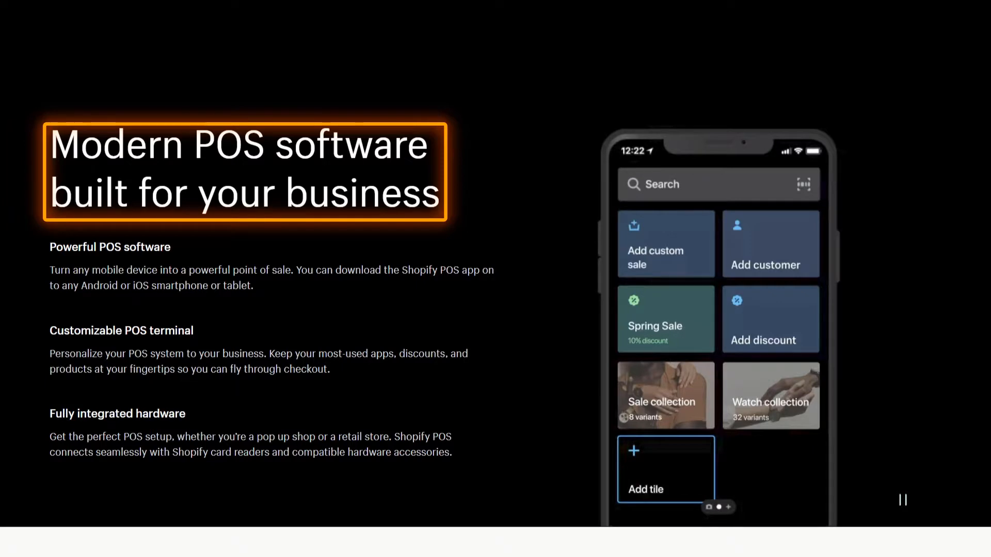
{"action": "scroll", "scroll_direction": "down", "scroll_amount": 3}
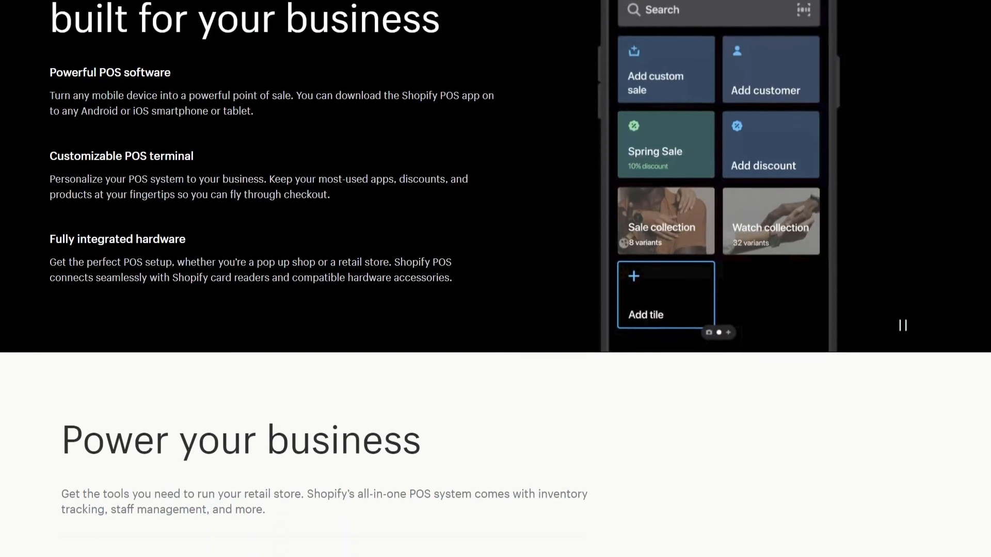
{"action": "scroll", "scroll_direction": "down", "scroll_amount": 3}
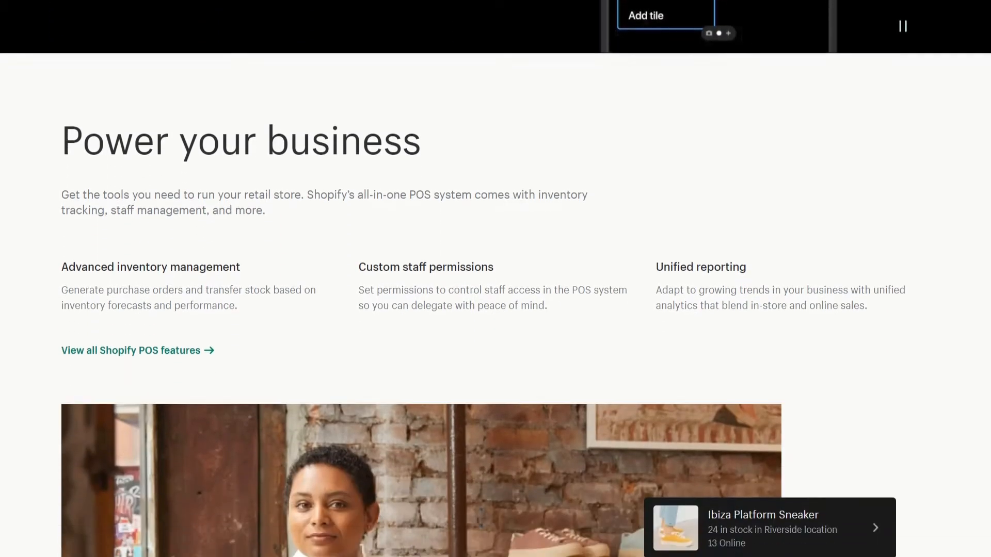
{"action": "scroll", "scroll_direction": "down", "scroll_amount": 3}
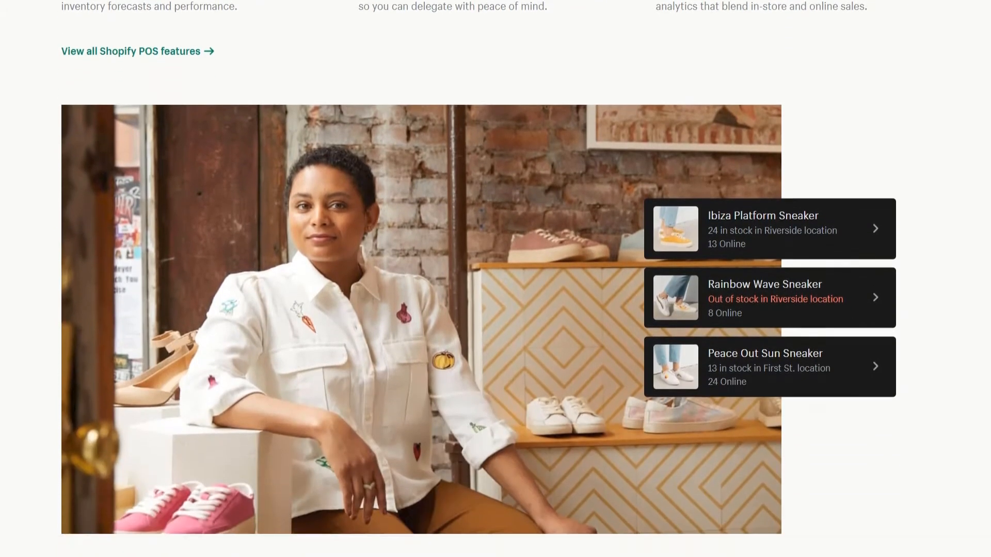